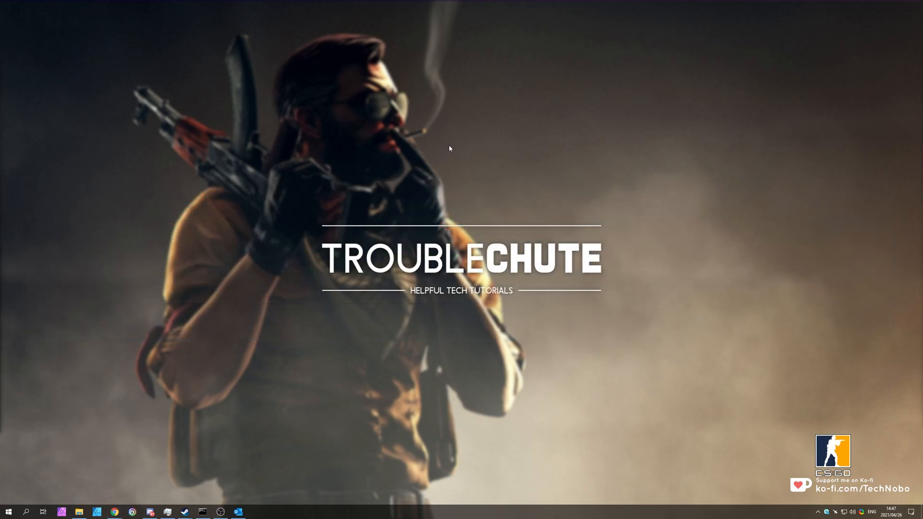
# Launch Counter-Strike: Global Offensive from the Steam Library.
pyautogui.click(185, 509)
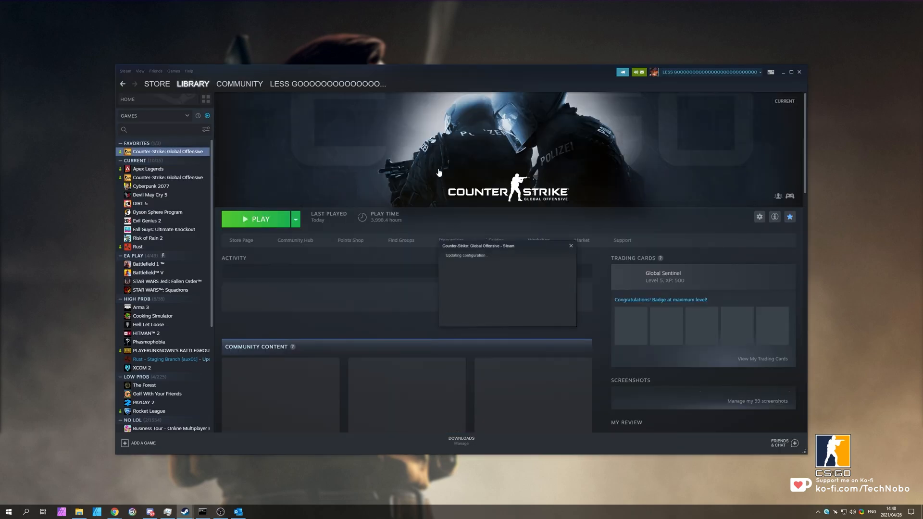
pyautogui.click(256, 219)
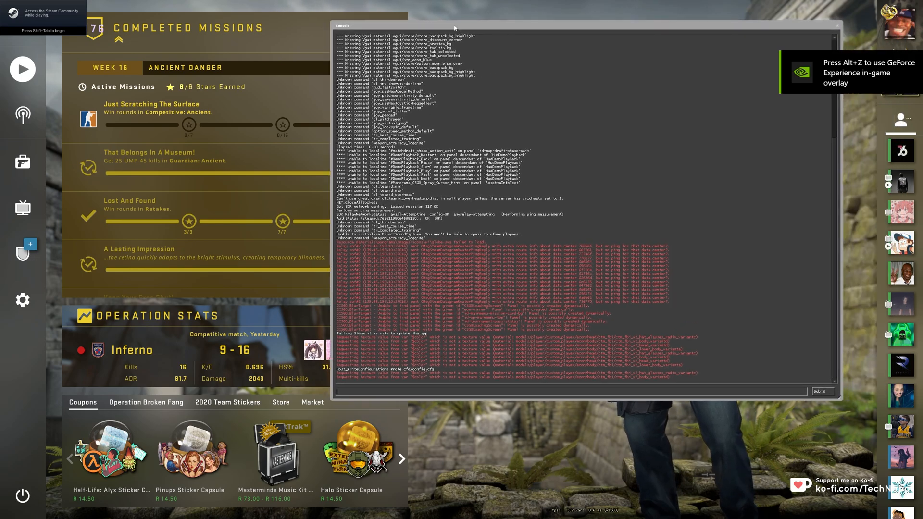
# Enter sv_allowupload 1 in the developer console, then quit the game via the power icon.
pyautogui.write('sv')
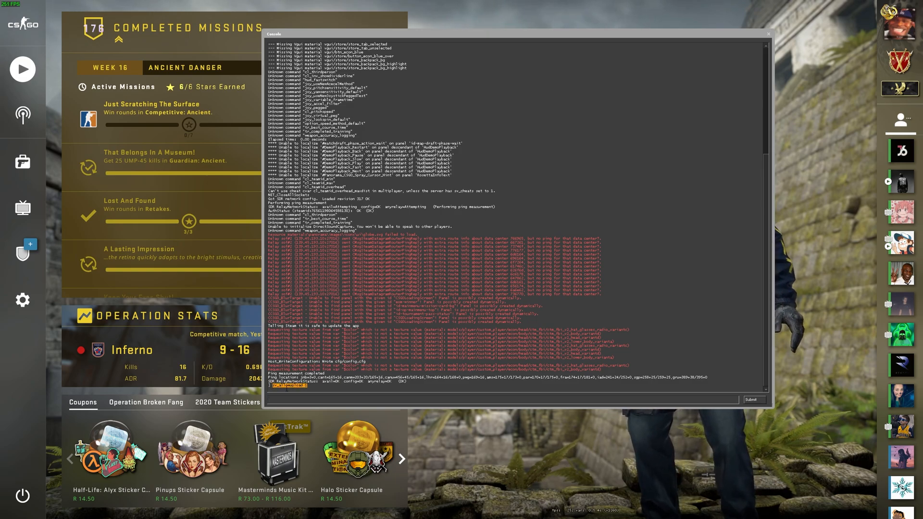
pyautogui.write('sv_allowupload 1')
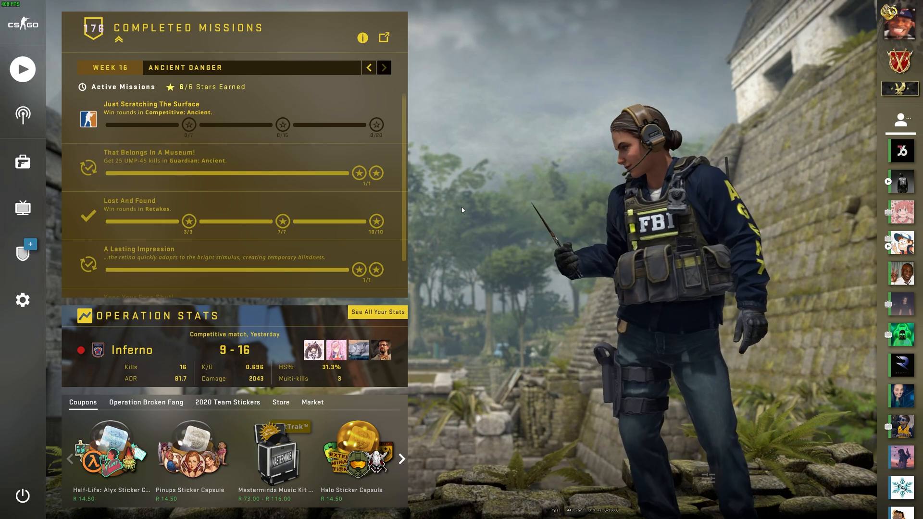
pyautogui.click(21, 497)
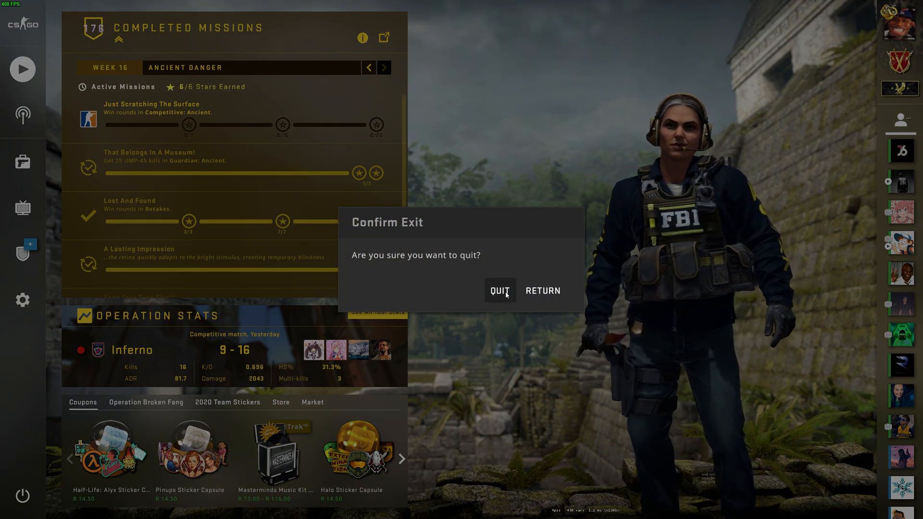
pyautogui.click(500, 291)
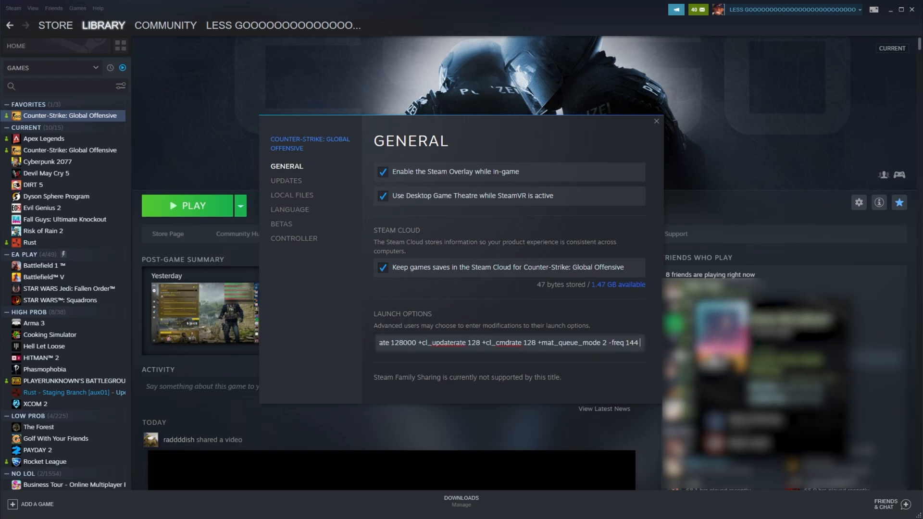
# Append +sv_allowupload 1 to CS:GO's launch options and relaunch the game.
pyautogui.write('+sv_allowupload 1')
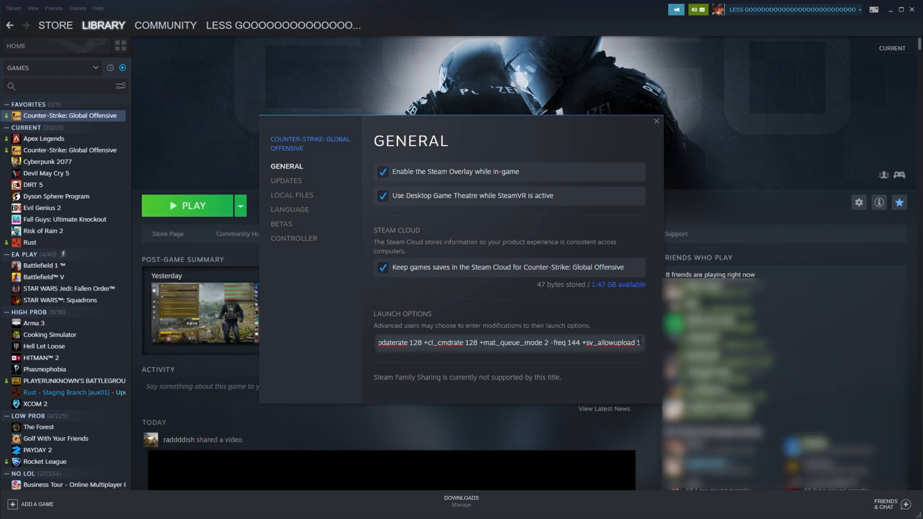
pyautogui.click(656, 121)
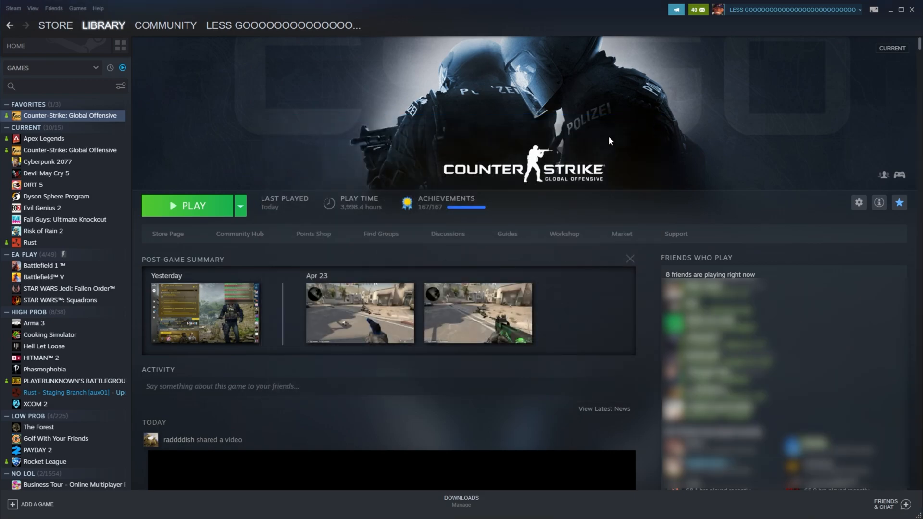
pyautogui.click(187, 205)
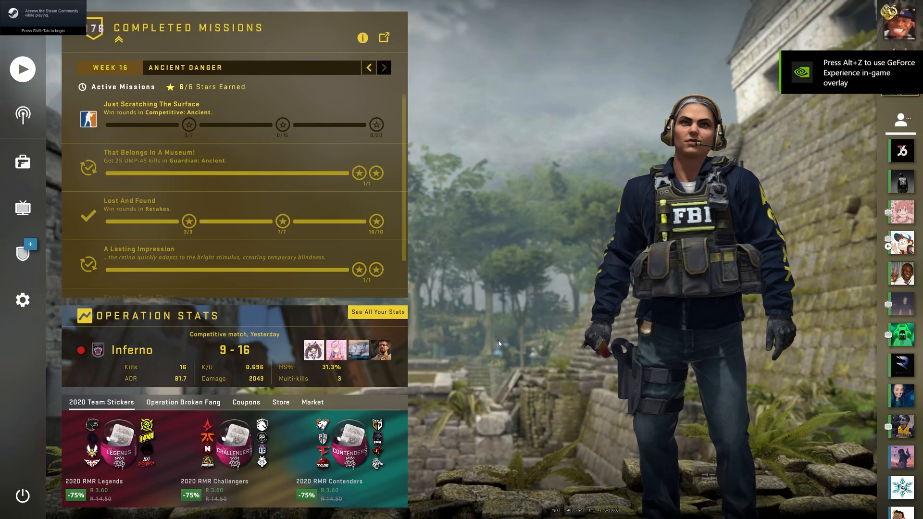